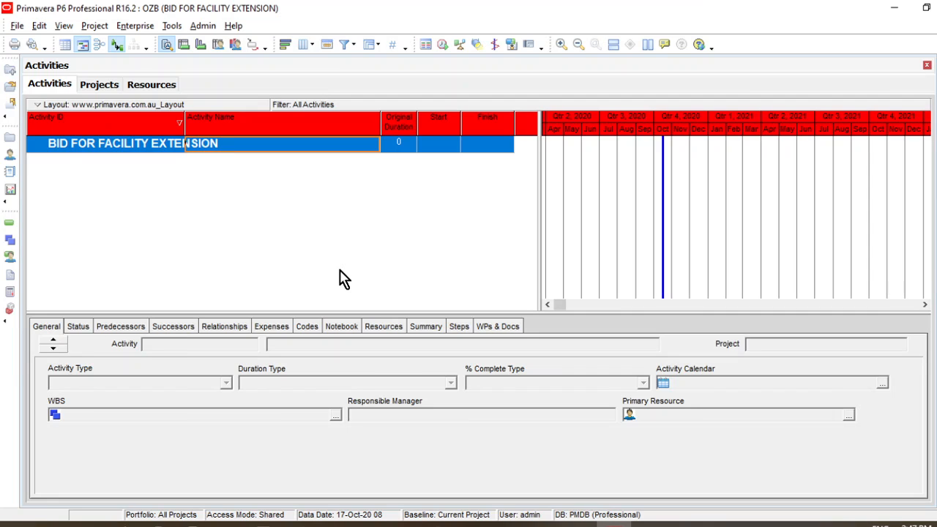
{"action": "mouse_move", "coordinate": [227, 243]}
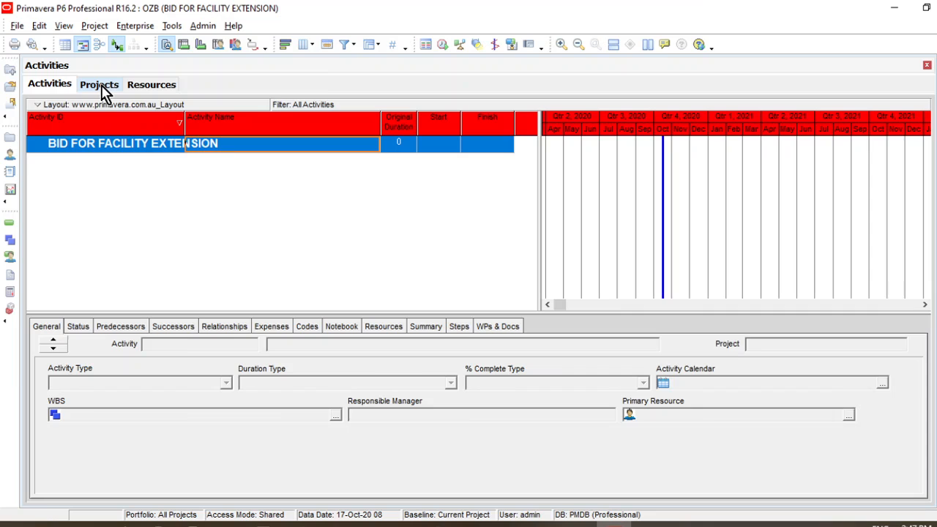
- Switch to the Projects list to see OZB's new-activity defaults, currently the 7-Day Workweek calendar
{"action": "left_click", "coordinate": [99, 84]}
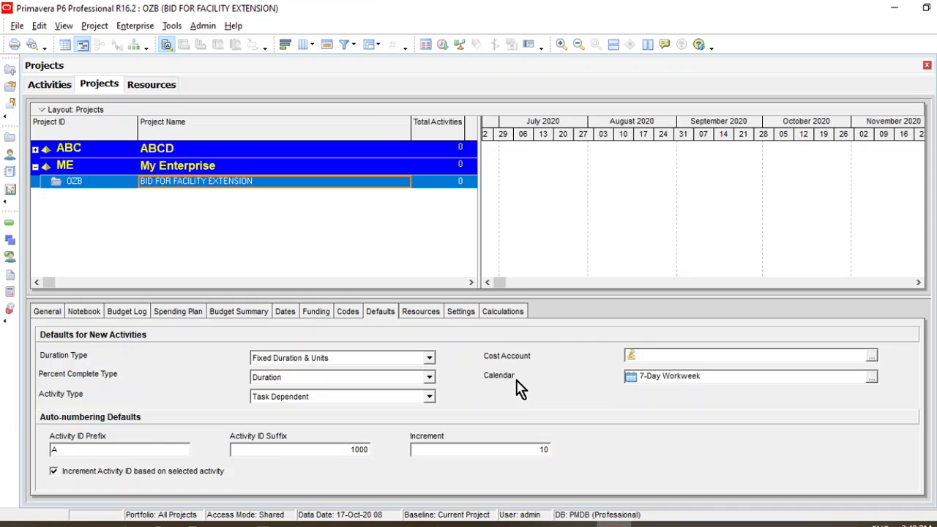
{"action": "mouse_move", "coordinate": [277, 304]}
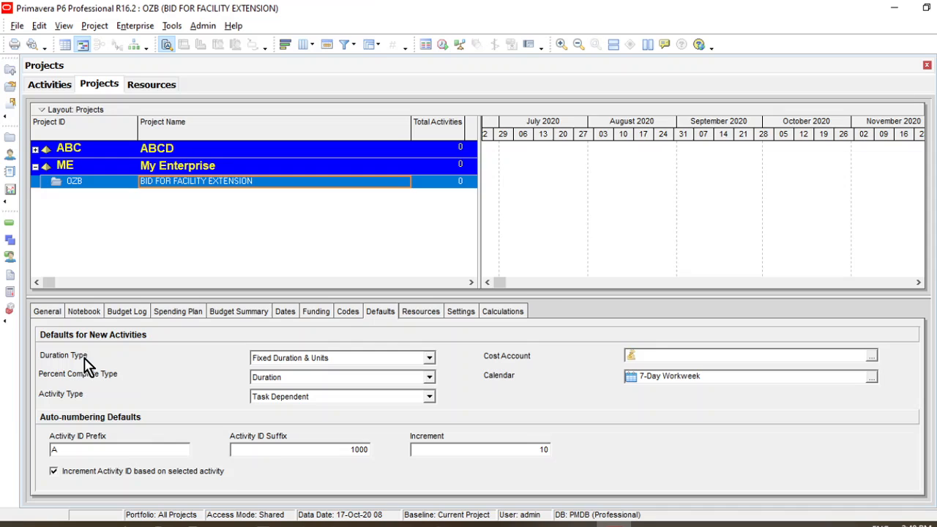
{"action": "mouse_move", "coordinate": [285, 322]}
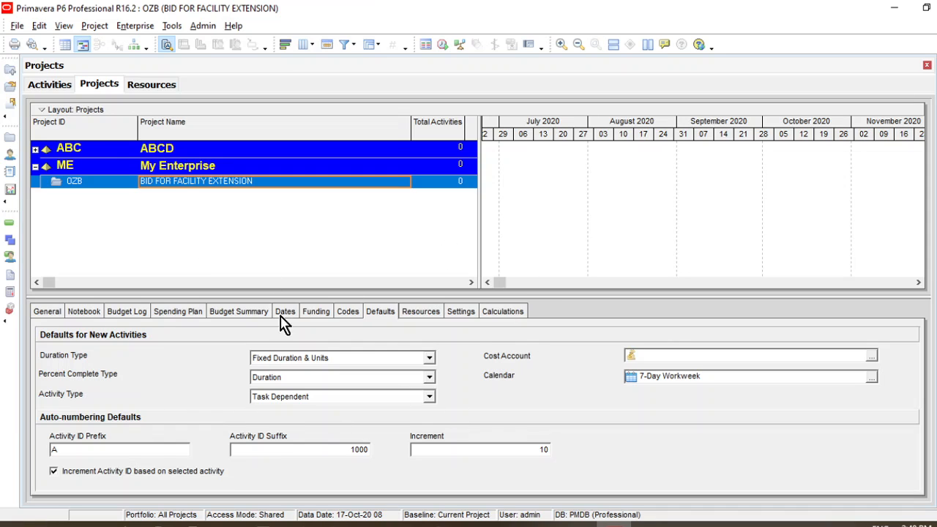
{"action": "mouse_move", "coordinate": [381, 331]}
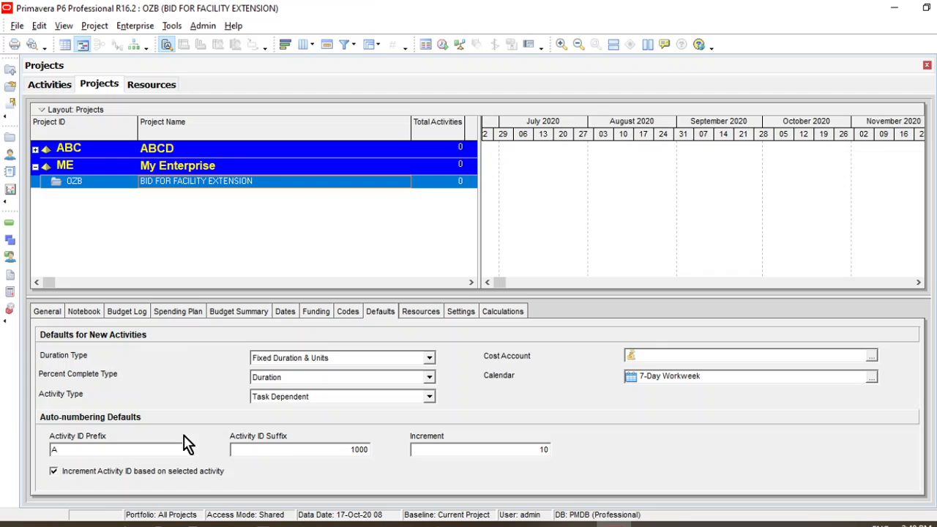
- Assign OZB 5 D/W as OZB's default new-activity calendar, replacing 7-Day Workweek
{"action": "left_click", "coordinate": [872, 376]}
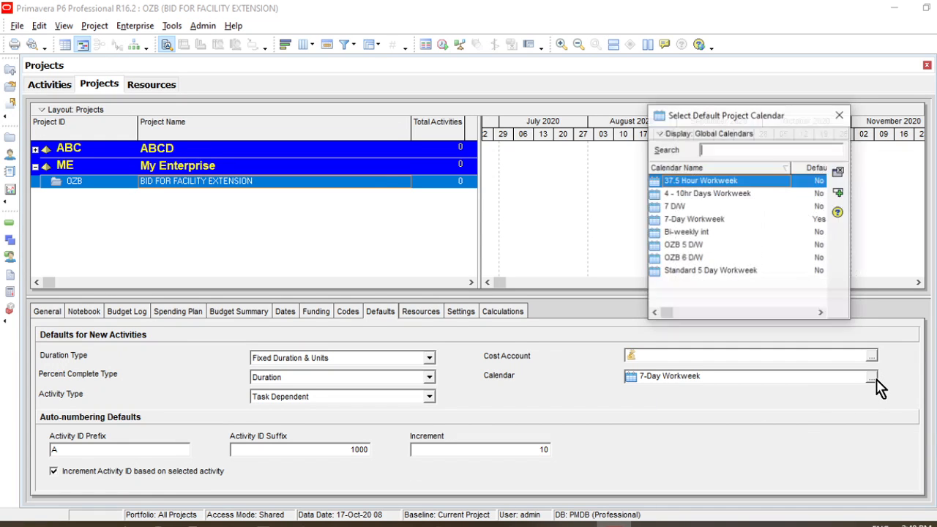
{"action": "left_click", "coordinate": [683, 244]}
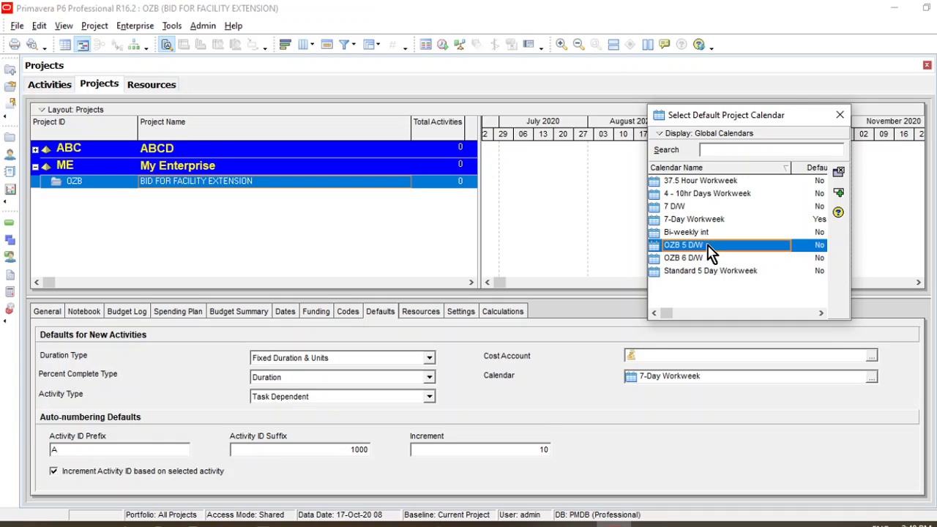
{"action": "mouse_move", "coordinate": [553, 382]}
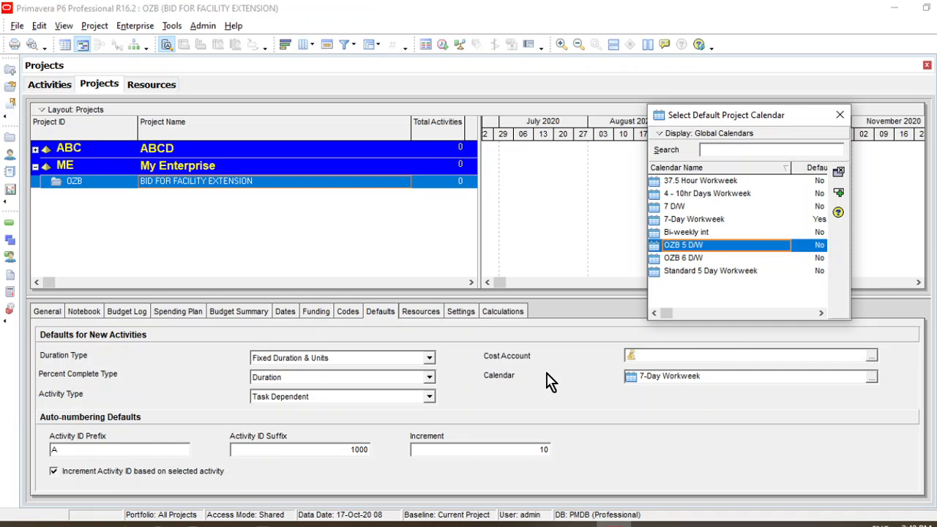
{"action": "mouse_move", "coordinate": [711, 260]}
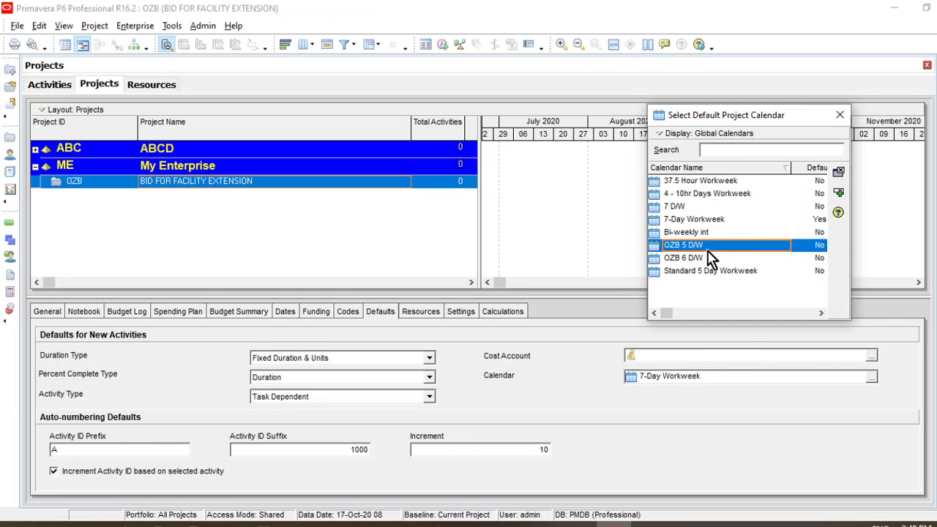
{"action": "mouse_move", "coordinate": [703, 254]}
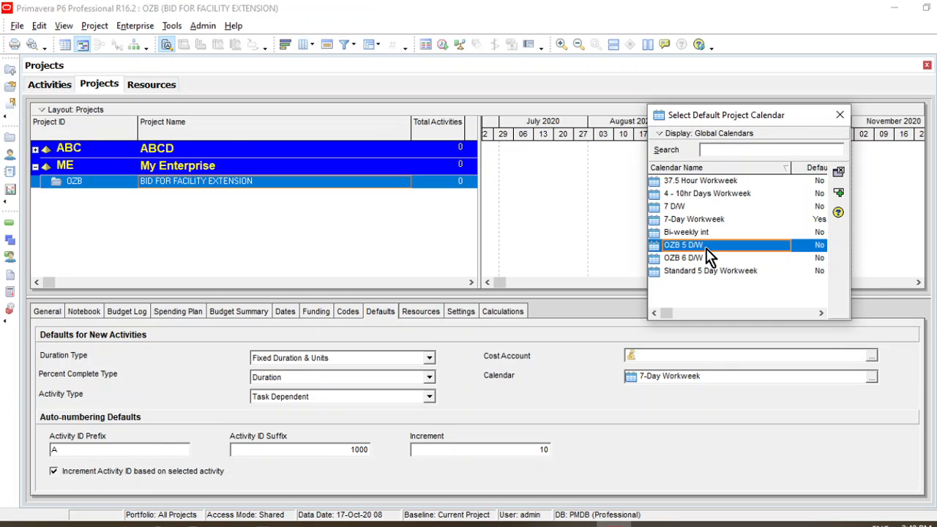
{"action": "mouse_move", "coordinate": [837, 221]}
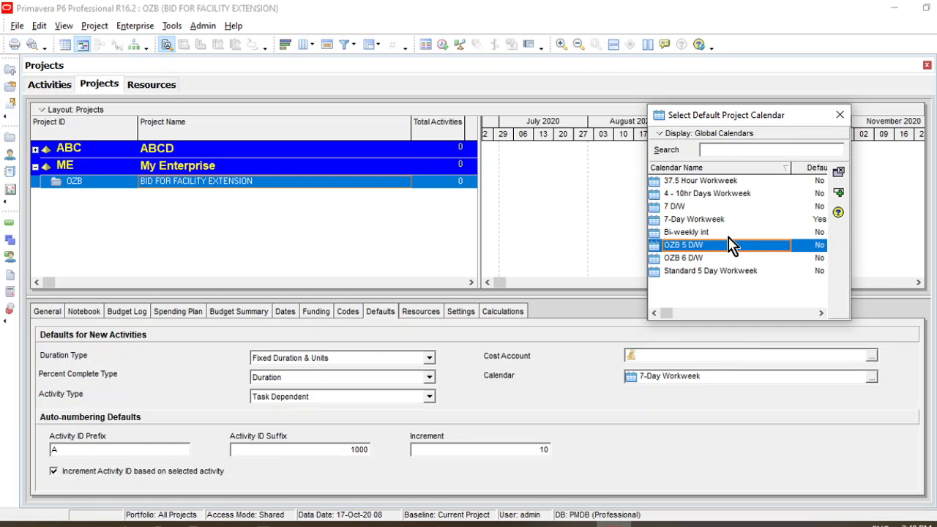
{"action": "mouse_move", "coordinate": [692, 258]}
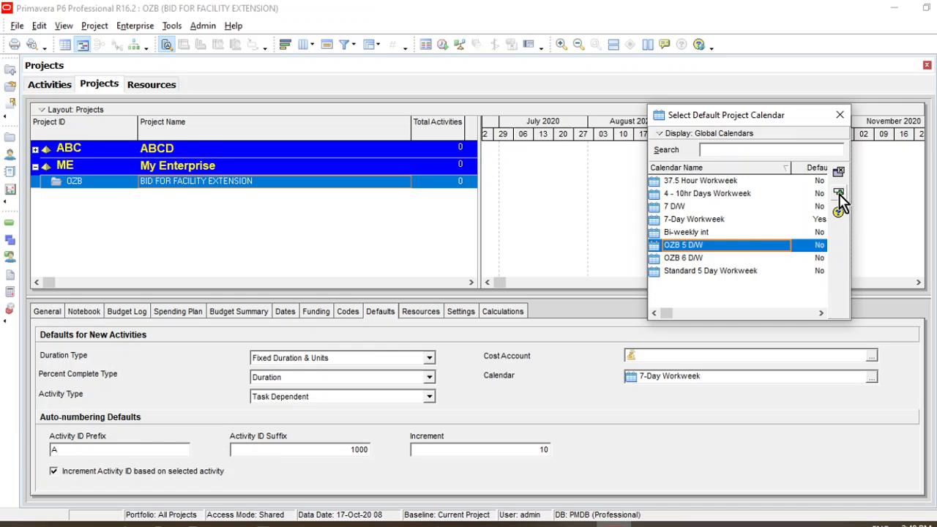
{"action": "left_click", "coordinate": [839, 193]}
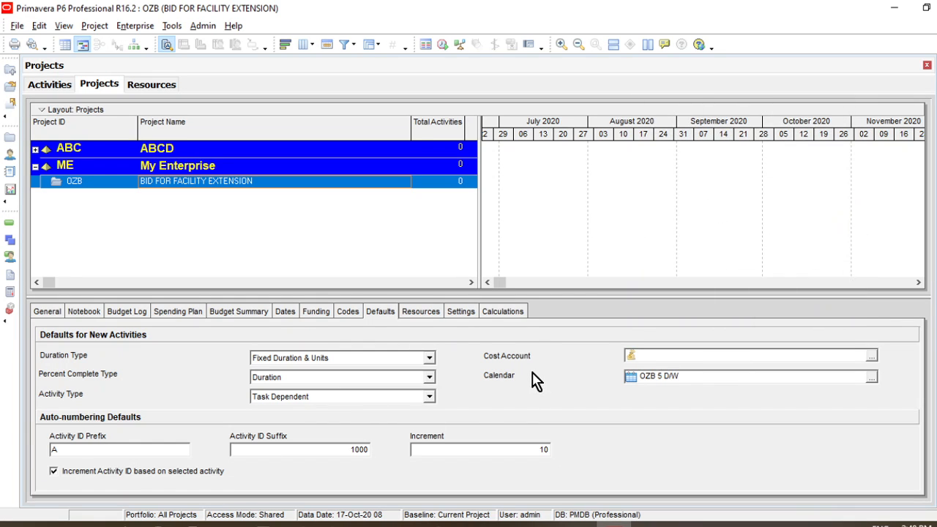
{"action": "mouse_move", "coordinate": [205, 229]}
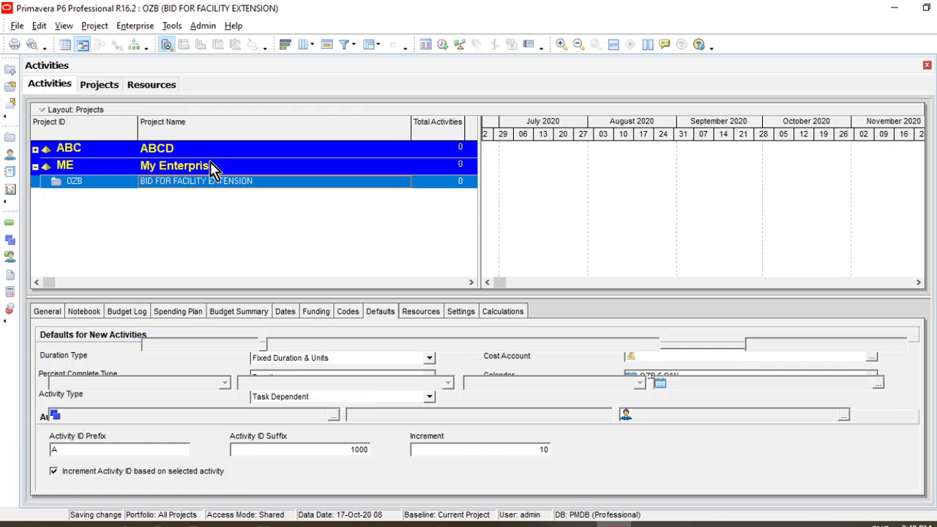
- Switch back to the empty Activities view for BID FOR FACILITY EXTENSION
{"action": "left_click", "coordinate": [117, 45]}
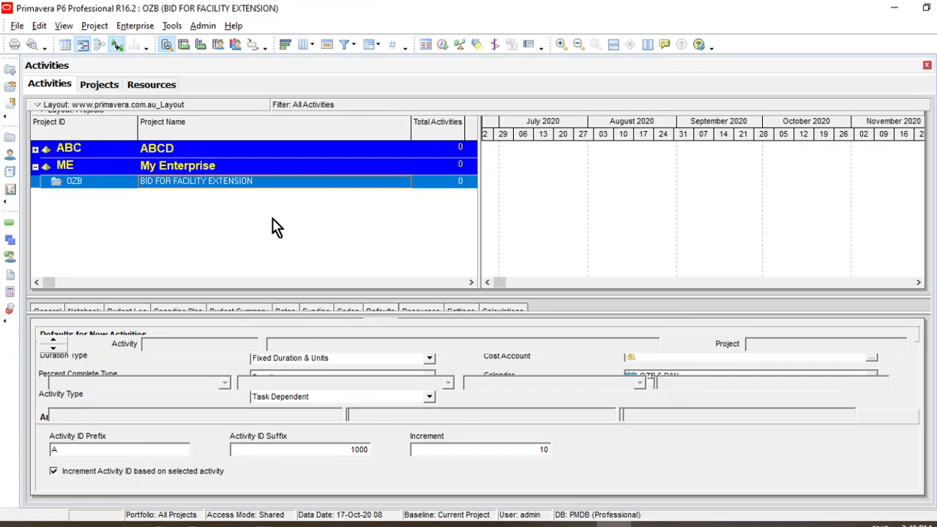
{"action": "double_click", "coordinate": [195, 181]}
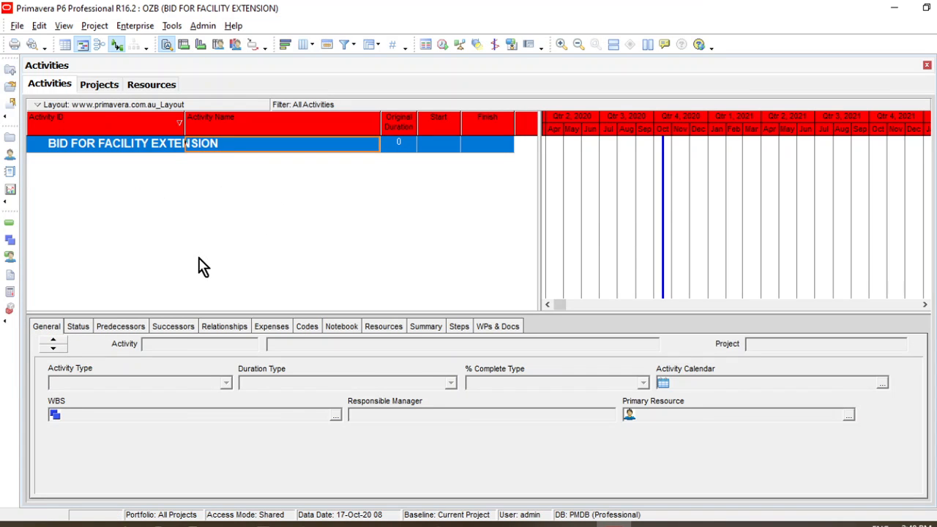
{"action": "mouse_move", "coordinate": [204, 243]}
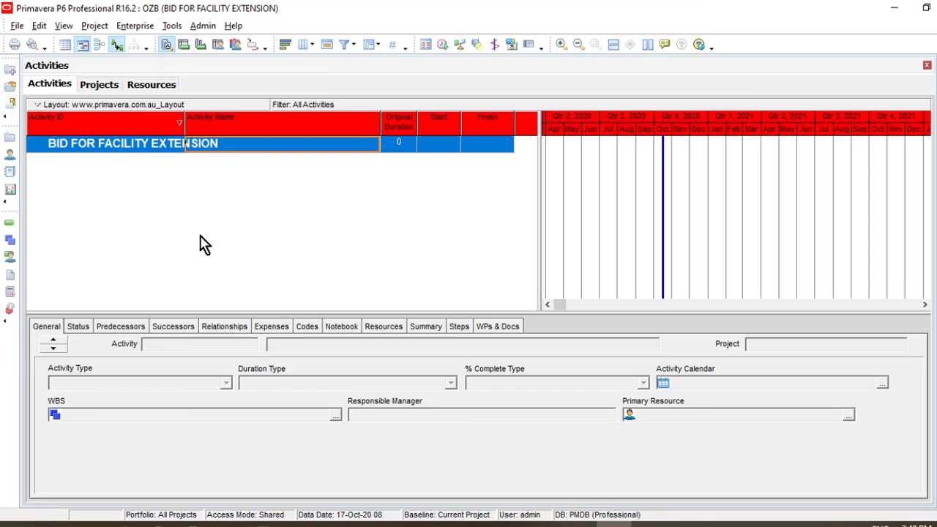
{"action": "mouse_move", "coordinate": [231, 253]}
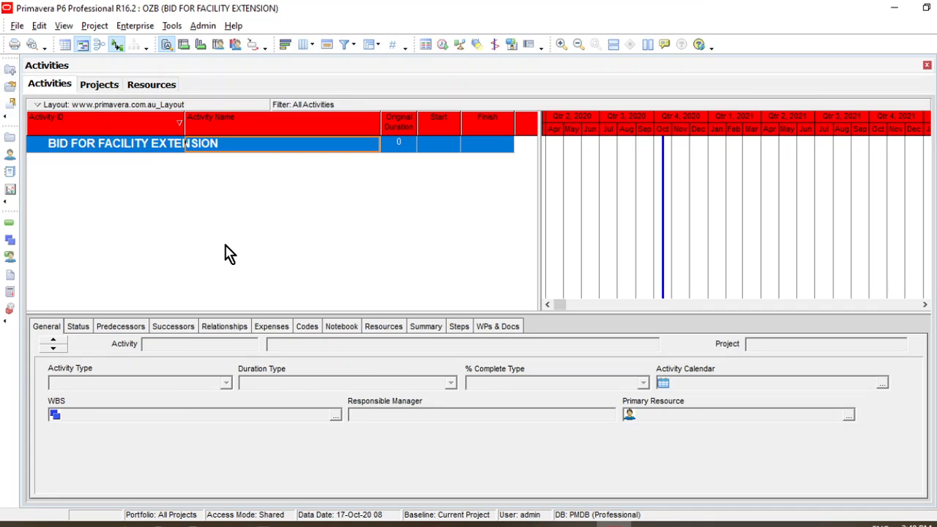
{"action": "mouse_move", "coordinate": [200, 236]}
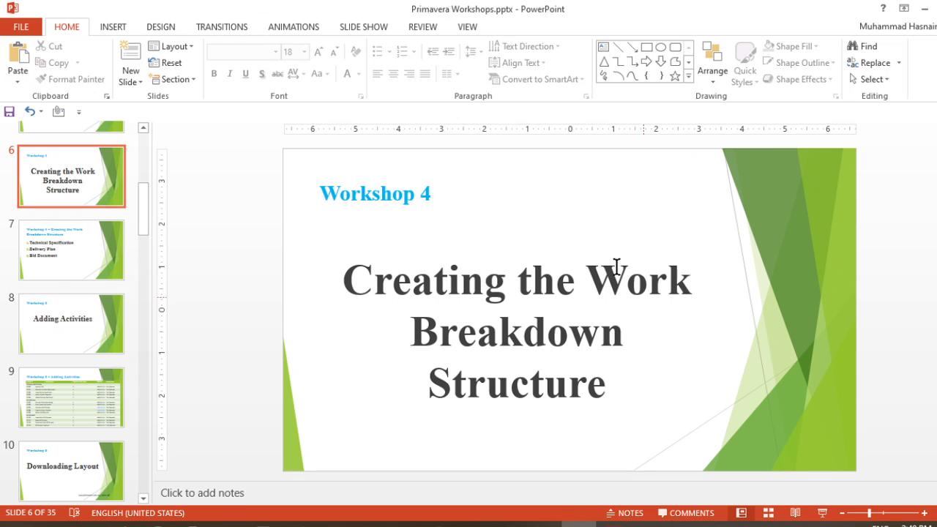
{"action": "mouse_move", "coordinate": [517, 302]}
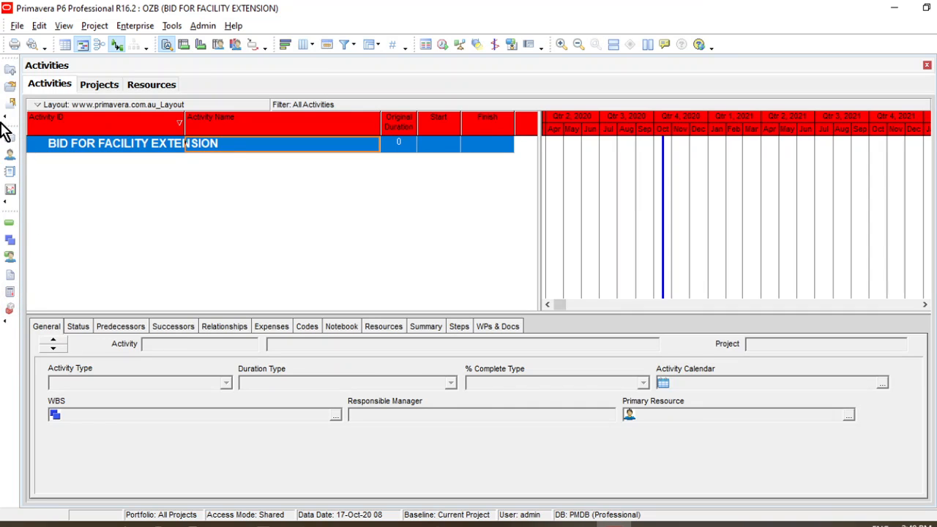
{"action": "mouse_move", "coordinate": [7, 223]}
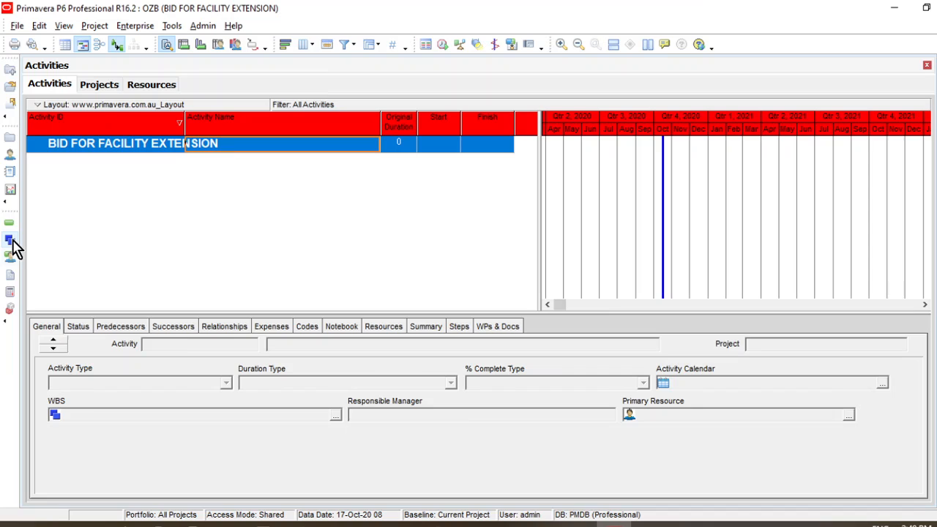
{"action": "mouse_move", "coordinate": [10, 241]}
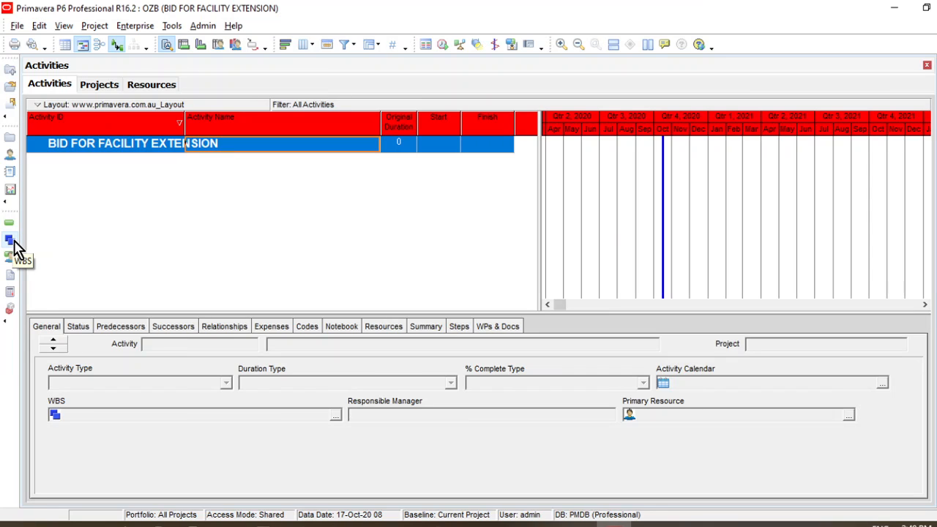
- Open the WBS window showing BID FOR FACILITY EXTENSION with zero activities
{"action": "left_click", "coordinate": [11, 249]}
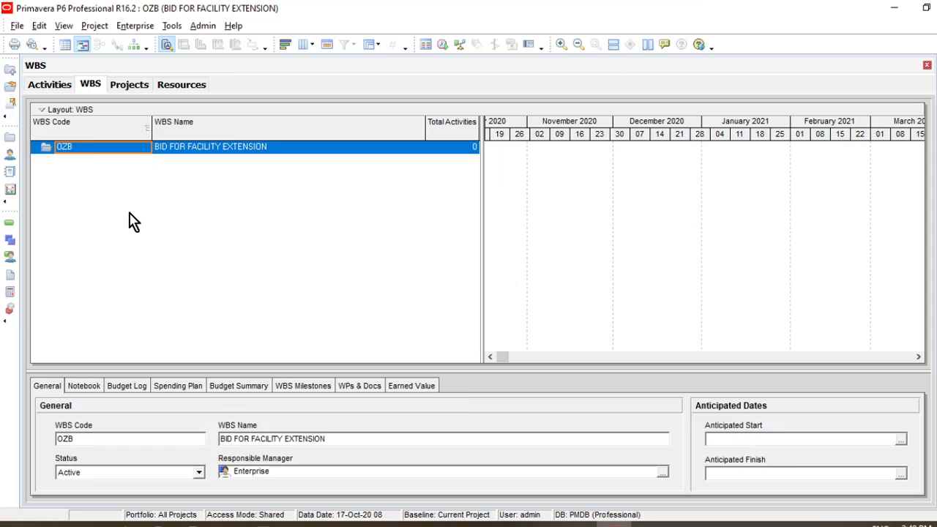
{"action": "mouse_move", "coordinate": [130, 210]}
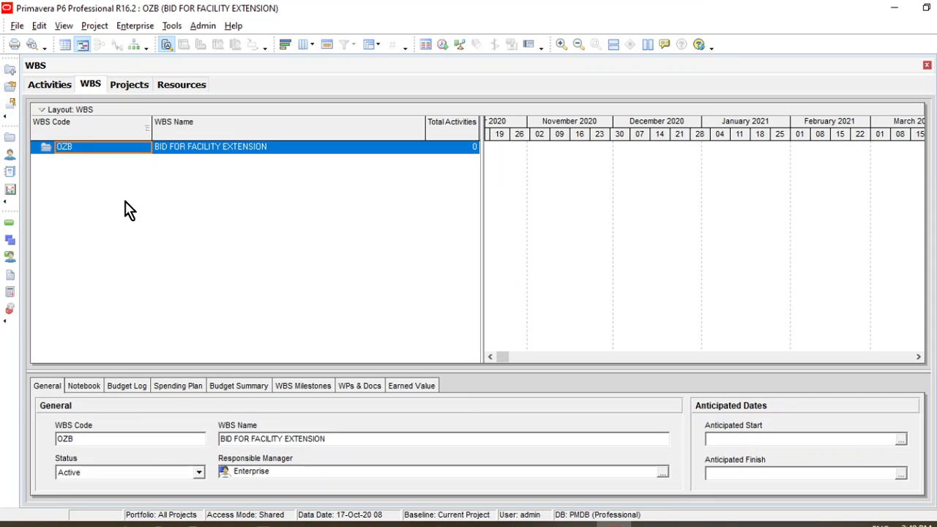
{"action": "mouse_move", "coordinate": [200, 257]}
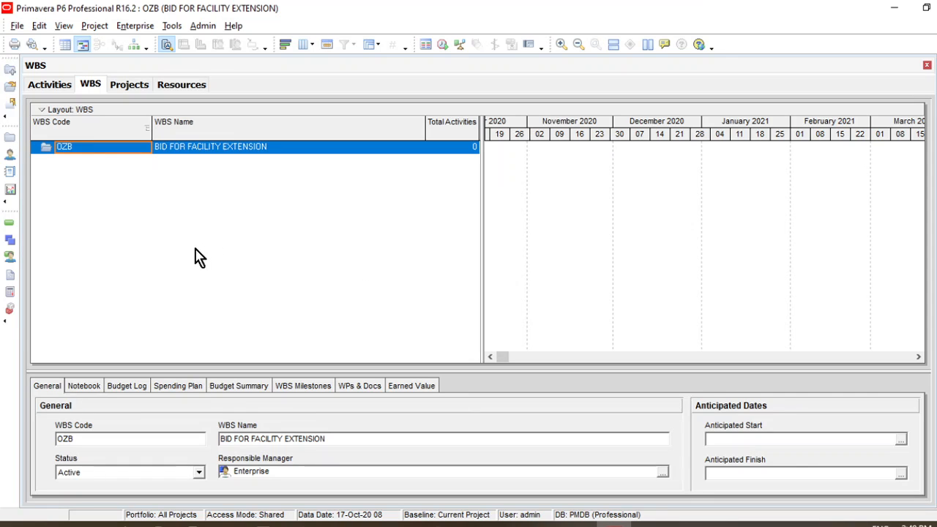
{"action": "mouse_move", "coordinate": [227, 223]}
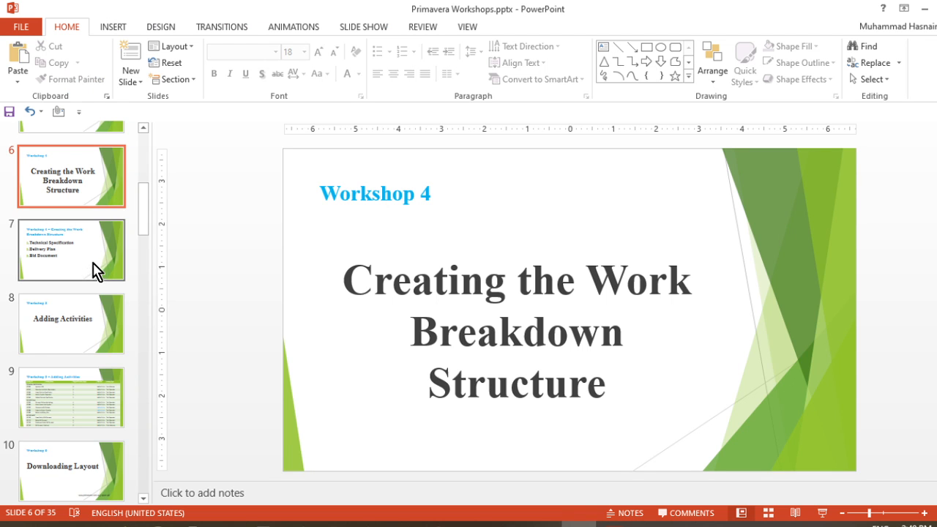
- Show PowerPoint slide 7 listing Technical Specification, Delivery Plan and Bid Document
{"action": "left_click", "coordinate": [71, 249]}
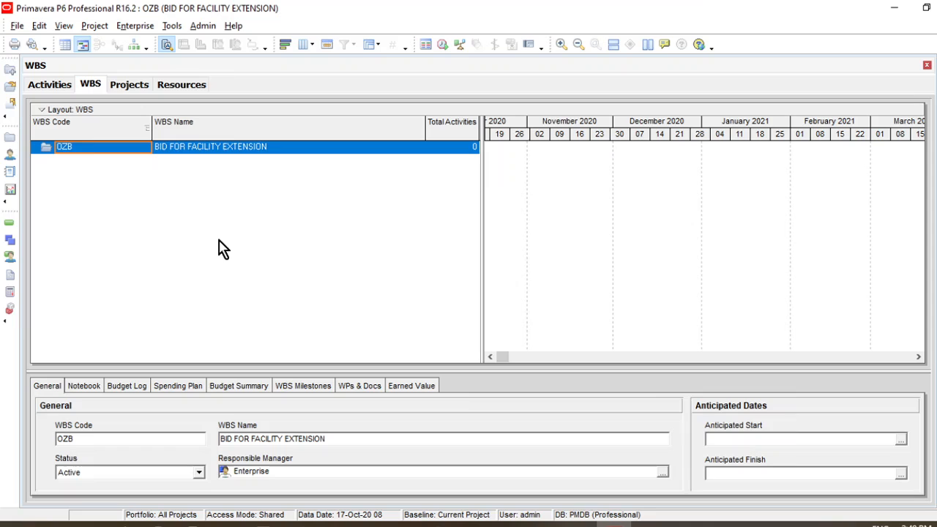
{"action": "mouse_move", "coordinate": [299, 235]}
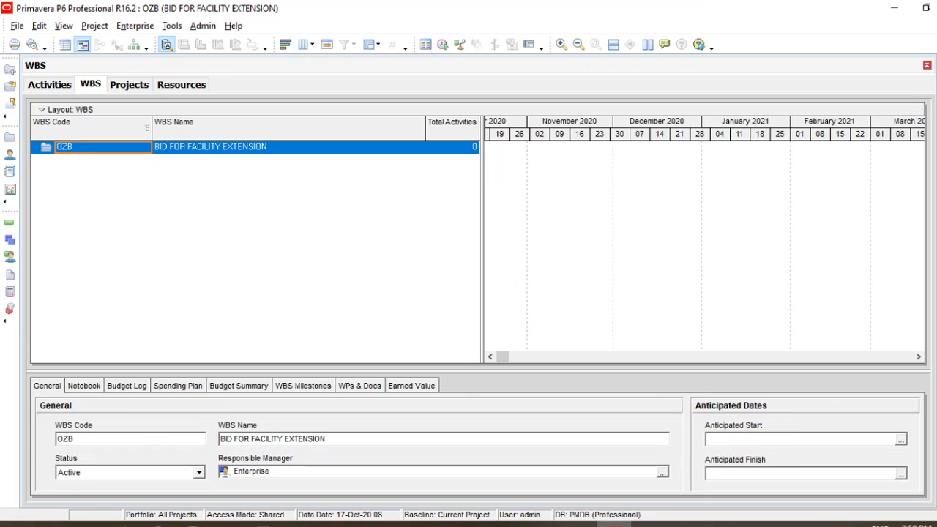
{"action": "mouse_move", "coordinate": [764, 181]}
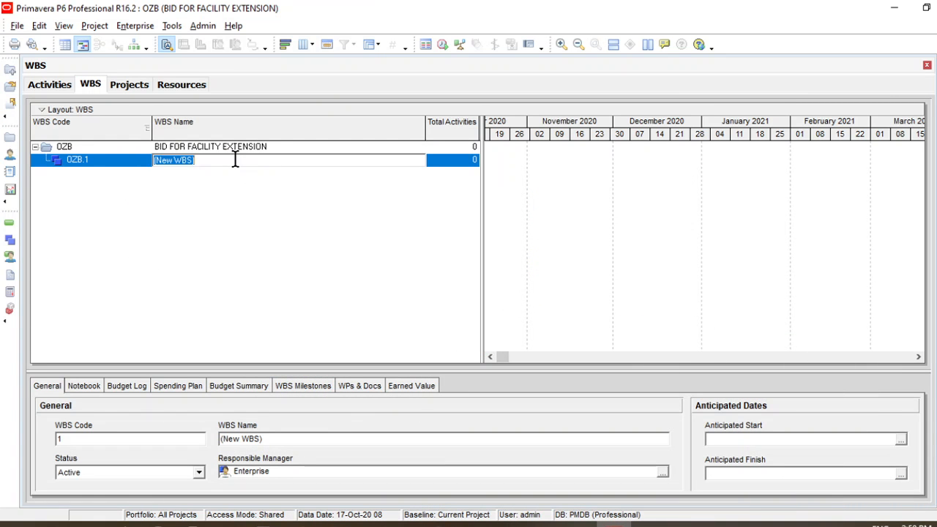
- Enter WBS elements TECHNICAL SPECIFICATION, DELIVERY PLAN and BID DOCUMENT, then select DELIVERY PLAN
{"action": "type", "text": "TECHNICAL SPECIF"}
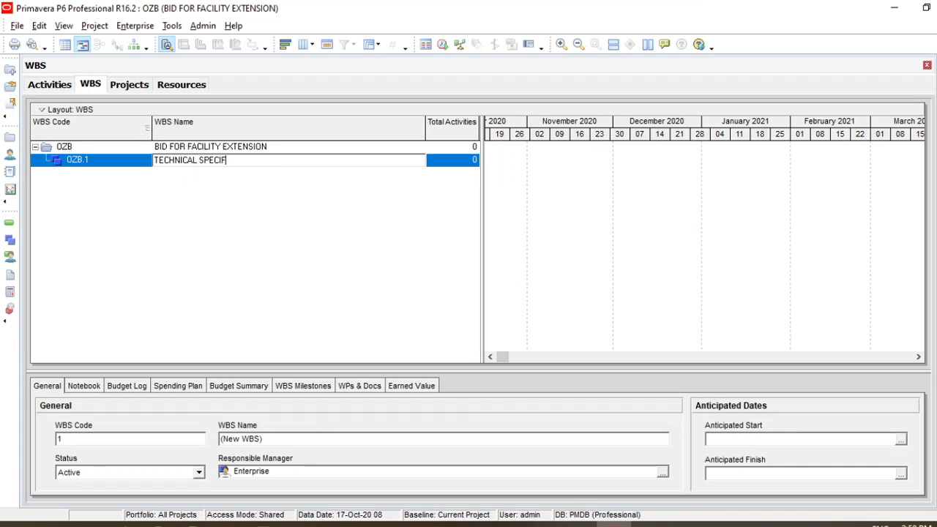
{"action": "type", "text": "ICAION"}
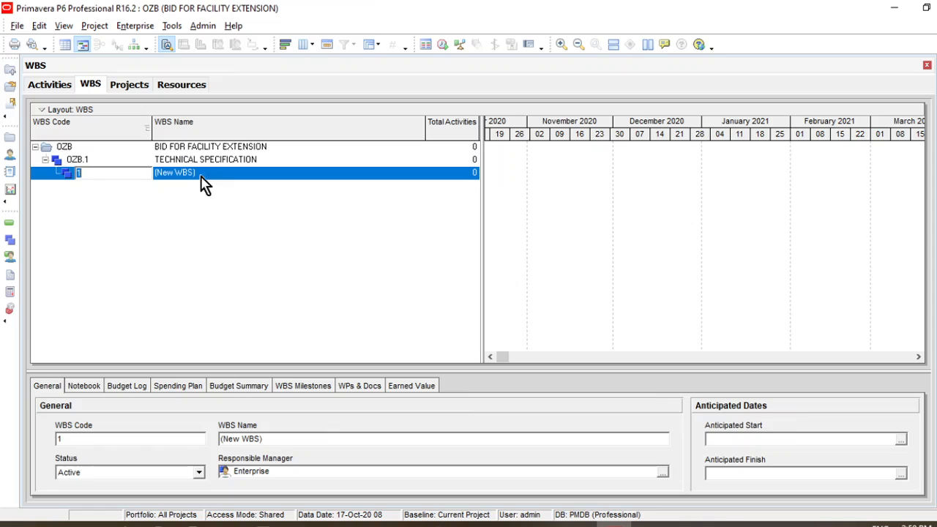
{"action": "type", "text": "DELI"}
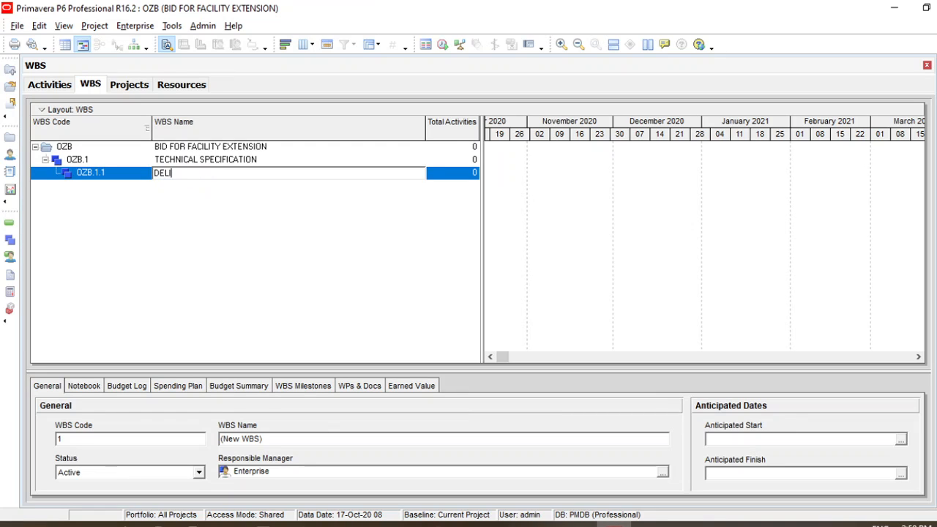
{"action": "type", "text": "VERY PLAN"}
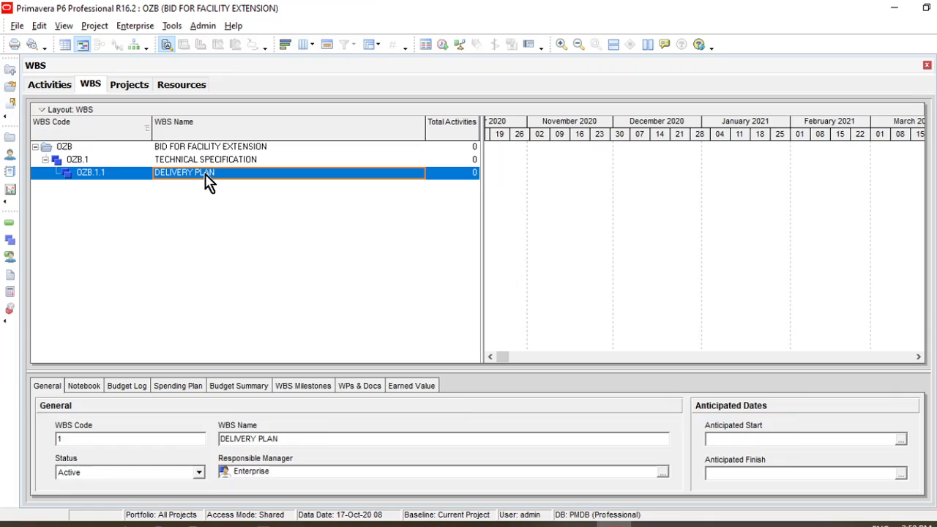
{"action": "mouse_move", "coordinate": [234, 232]}
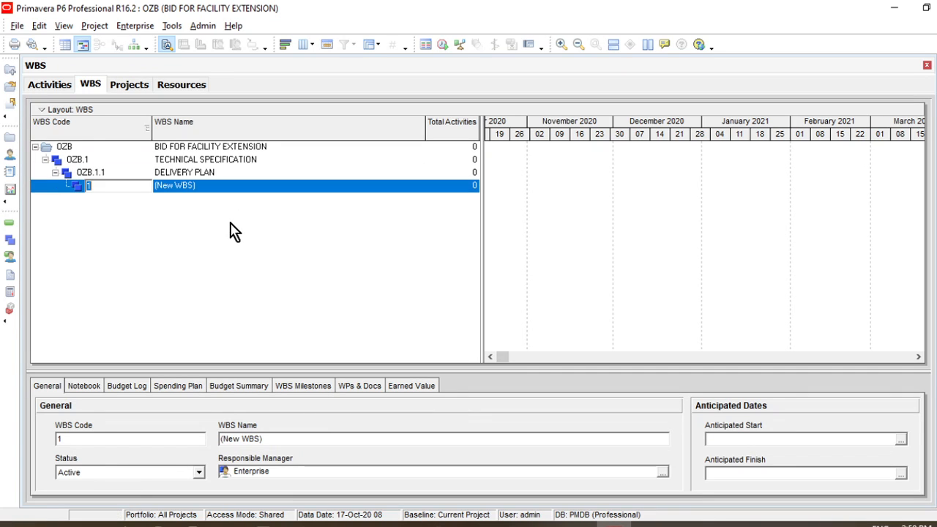
{"action": "type", "text": "B"}
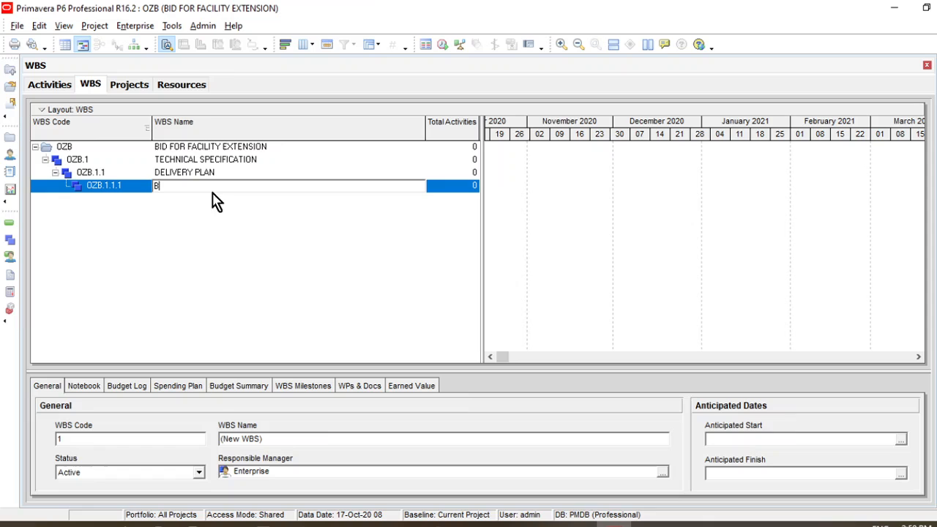
{"action": "type", "text": "ID DOCUMENT"}
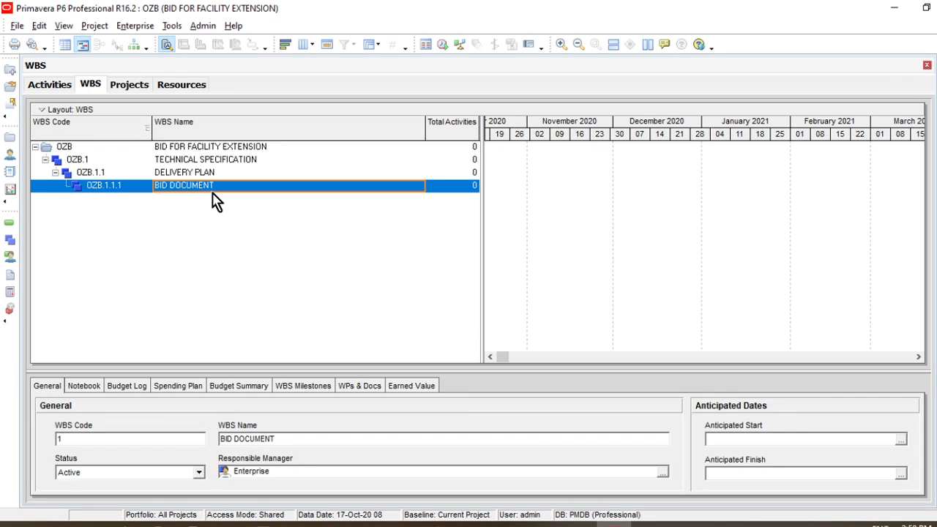
{"action": "mouse_move", "coordinate": [233, 255]}
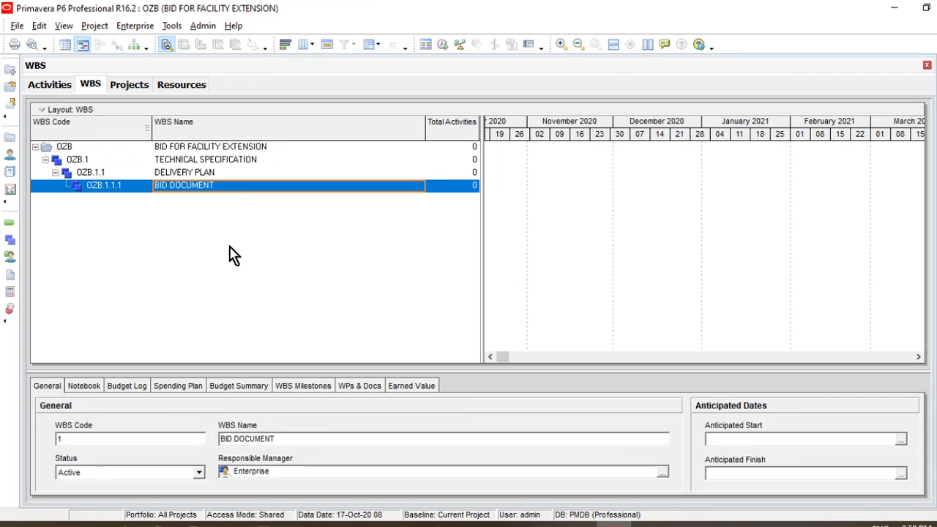
{"action": "mouse_move", "coordinate": [124, 187]}
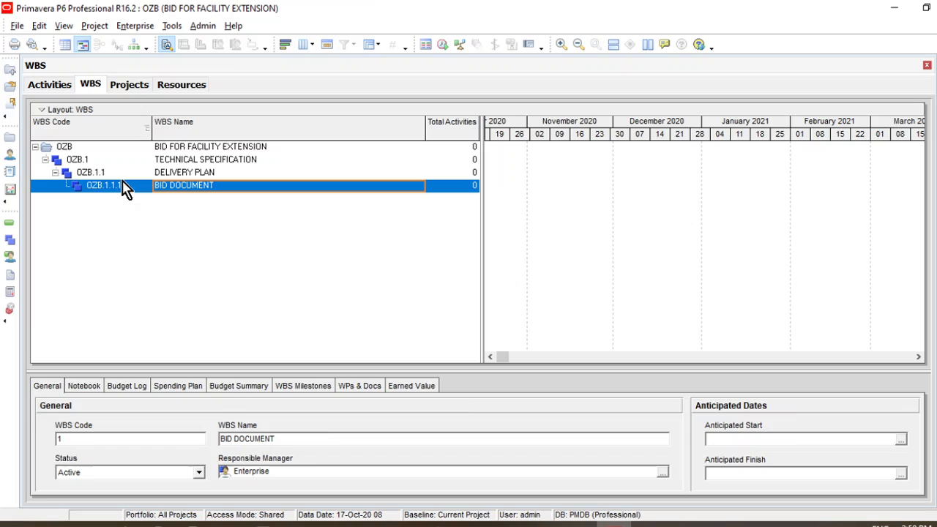
{"action": "mouse_move", "coordinate": [57, 172]}
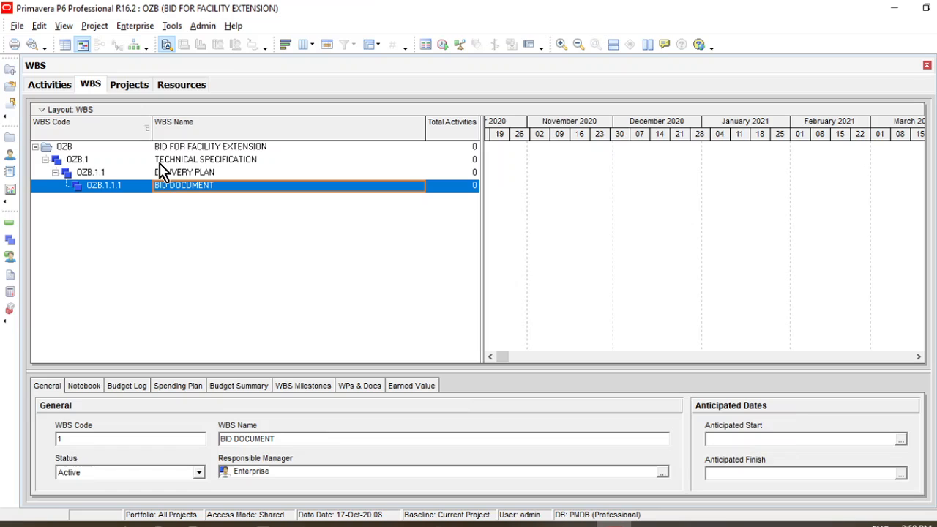
{"action": "mouse_move", "coordinate": [213, 218]}
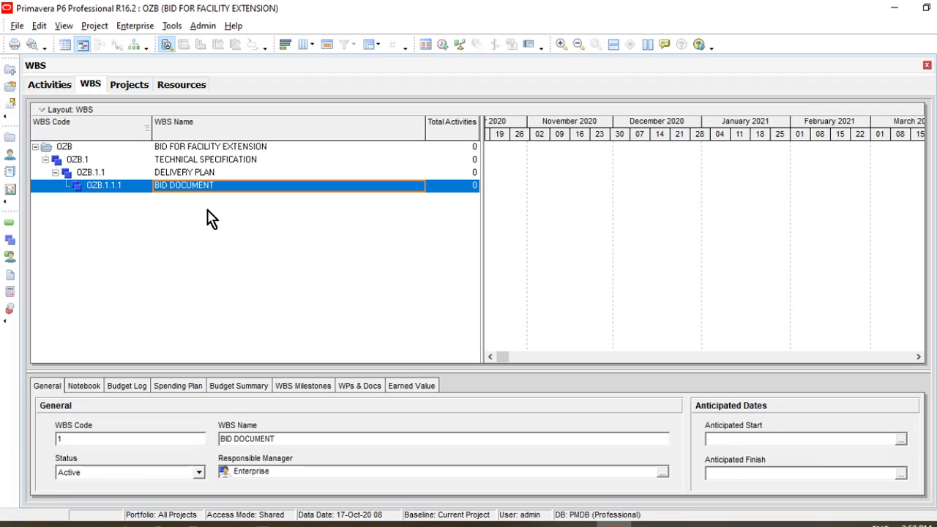
{"action": "mouse_move", "coordinate": [253, 234]}
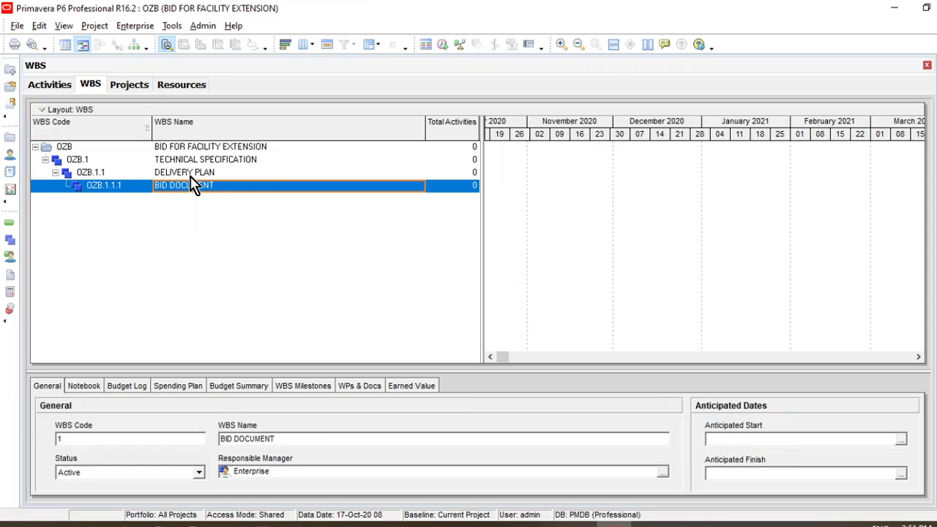
{"action": "left_click", "coordinate": [184, 172]}
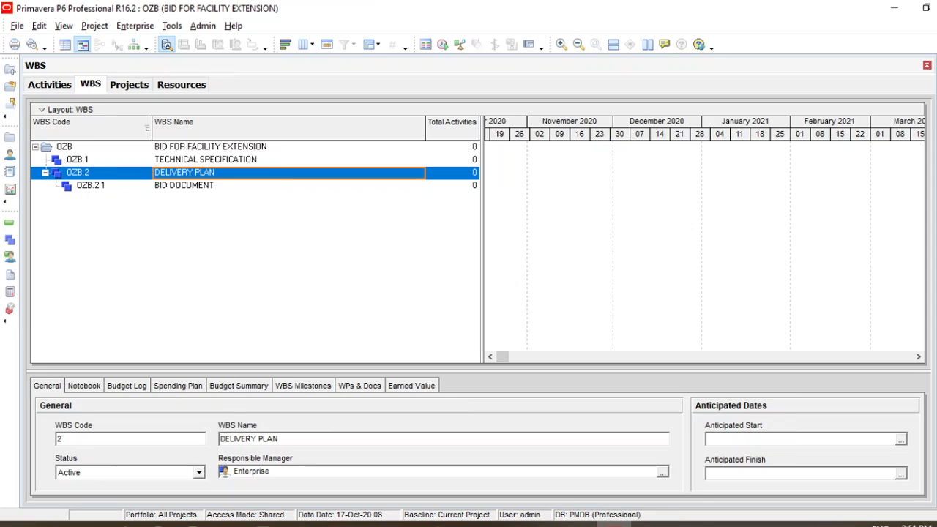
- Select BID DOCUMENT and promote it to OZB.3 beside OZB.1 and OZB.2
{"action": "left_click", "coordinate": [183, 185]}
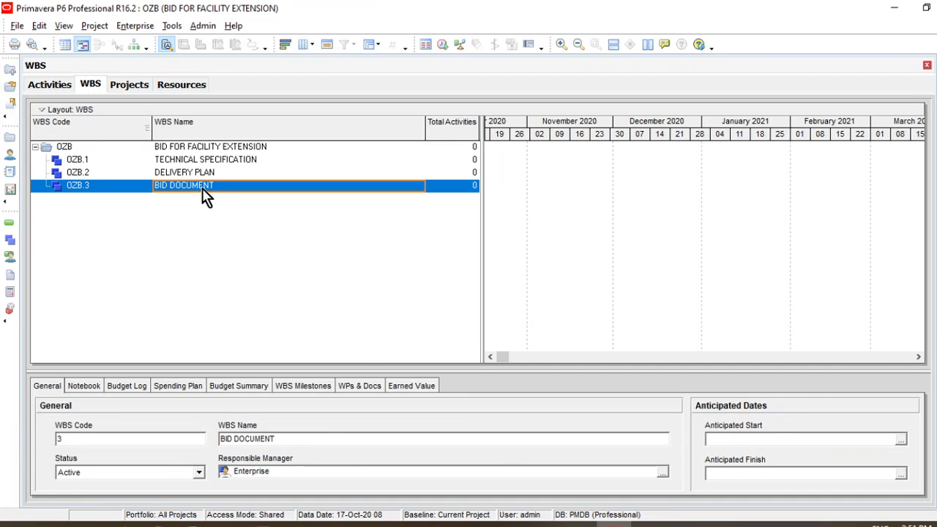
{"action": "mouse_move", "coordinate": [212, 212]}
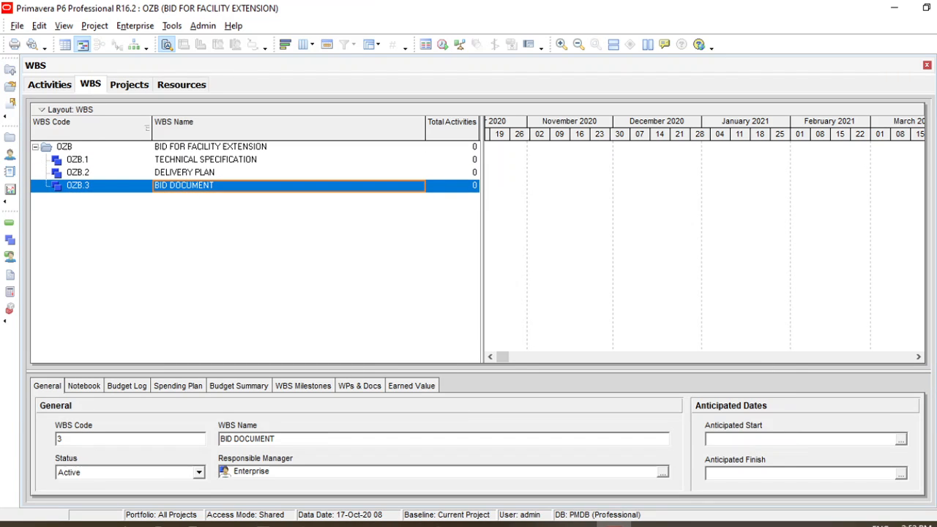
{"action": "mouse_move", "coordinate": [186, 173]}
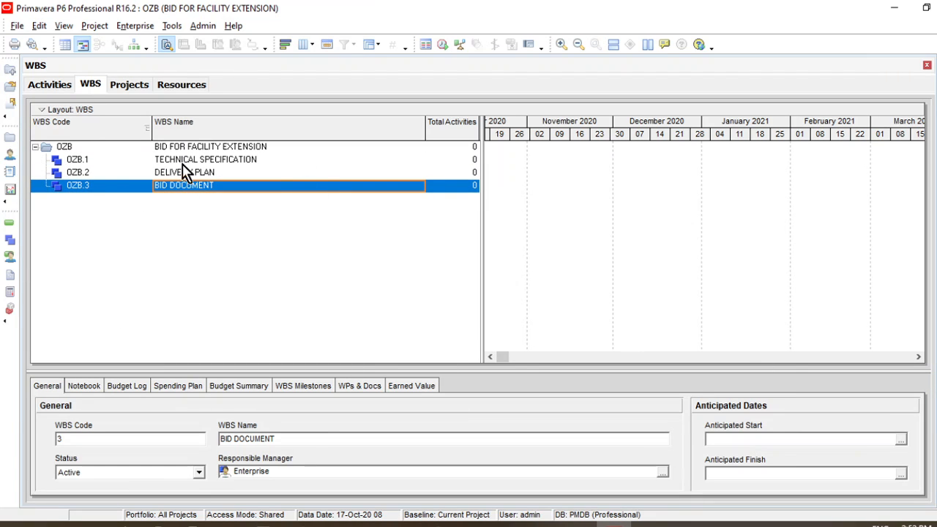
{"action": "left_click", "coordinate": [184, 172]}
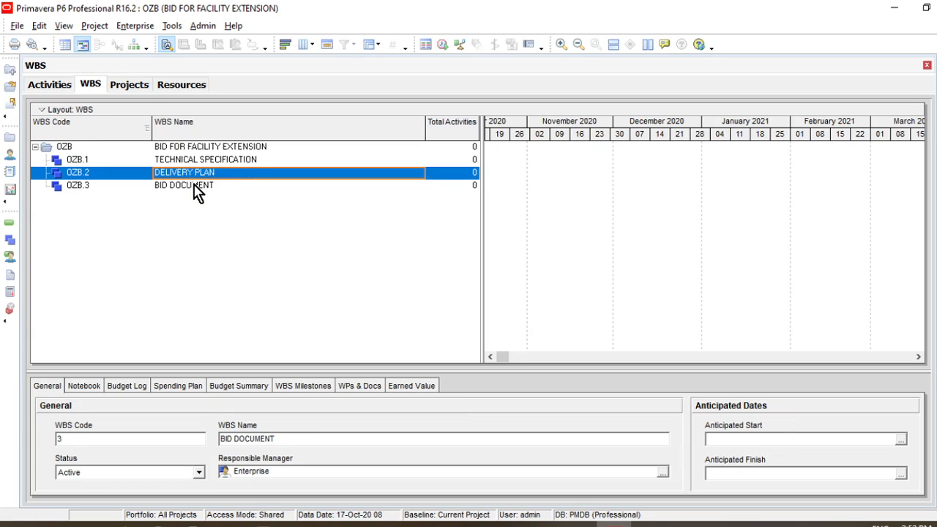
{"action": "left_click", "coordinate": [205, 158]}
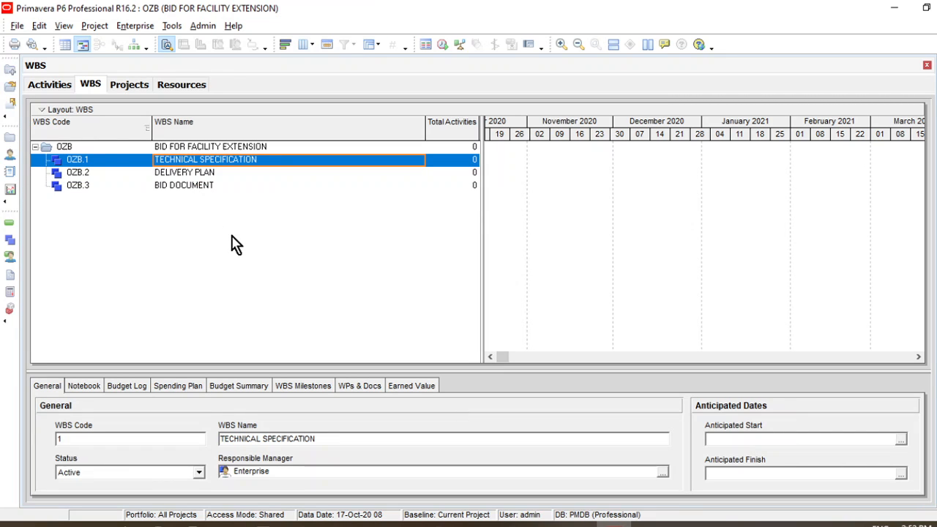
{"action": "left_click", "coordinate": [205, 172]}
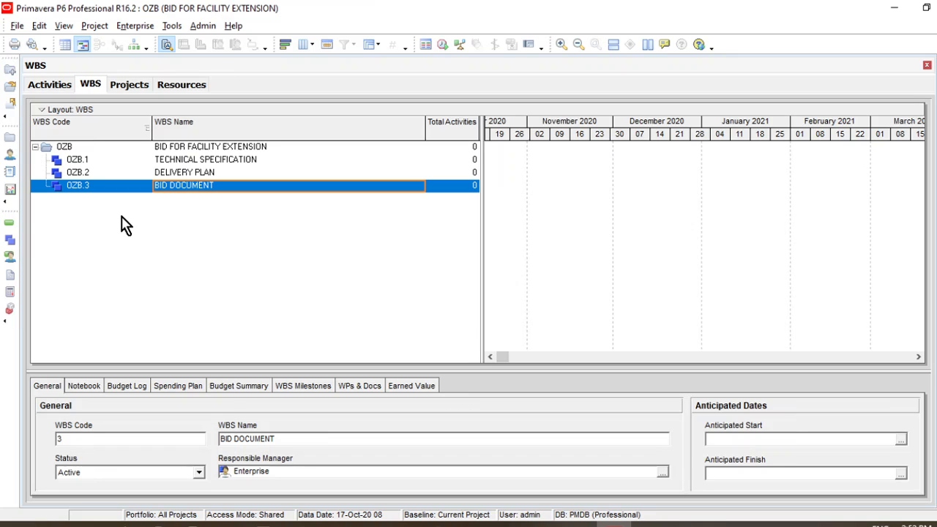
{"action": "mouse_move", "coordinate": [202, 234]}
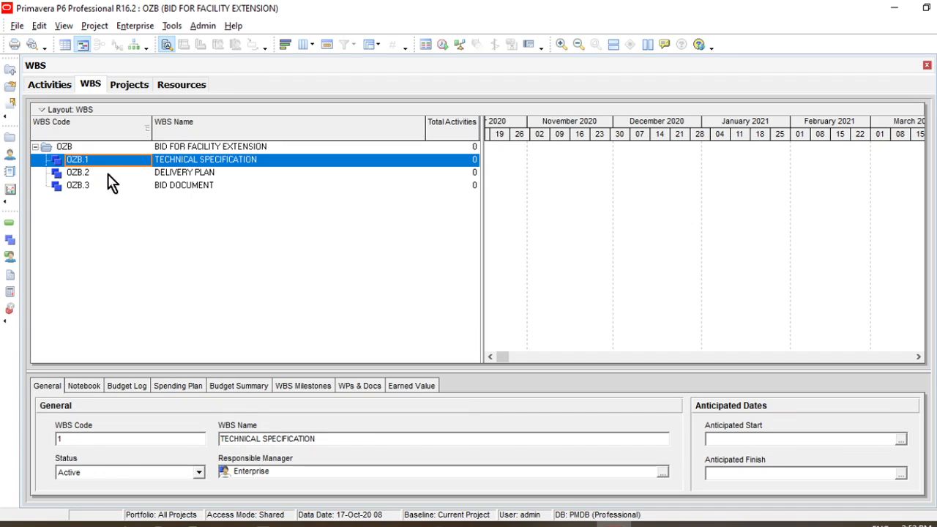
{"action": "mouse_move", "coordinate": [140, 231]}
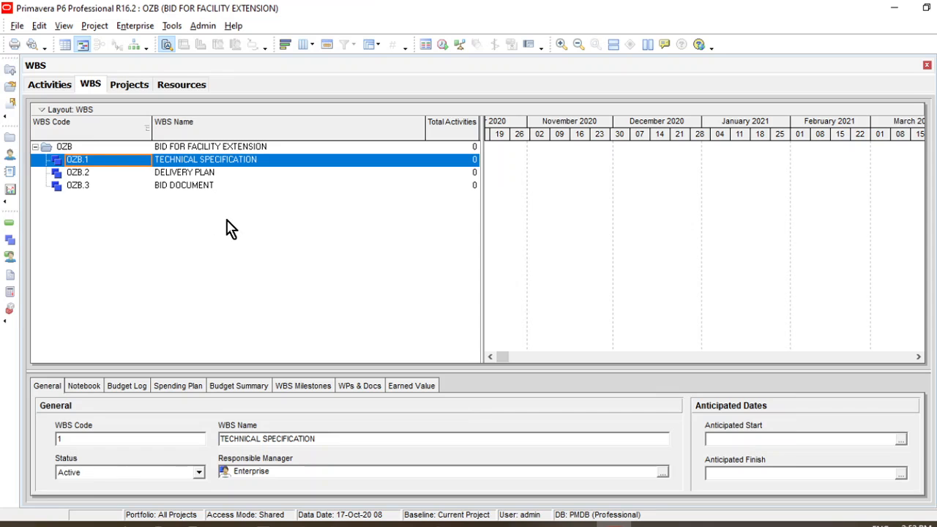
- Switch to the Activities view listing OZB's three WBS bands with no activities
{"action": "left_click", "coordinate": [48, 83]}
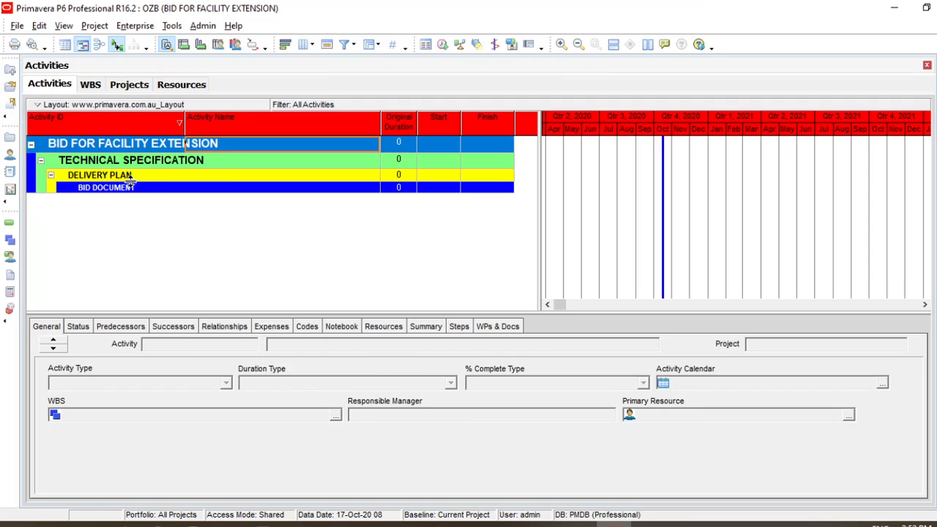
{"action": "mouse_move", "coordinate": [76, 187]}
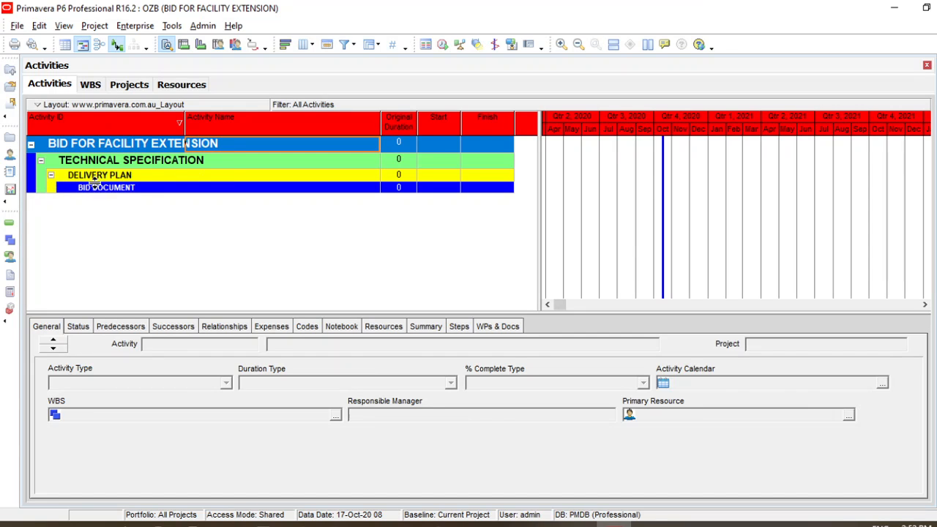
{"action": "mouse_move", "coordinate": [144, 209]}
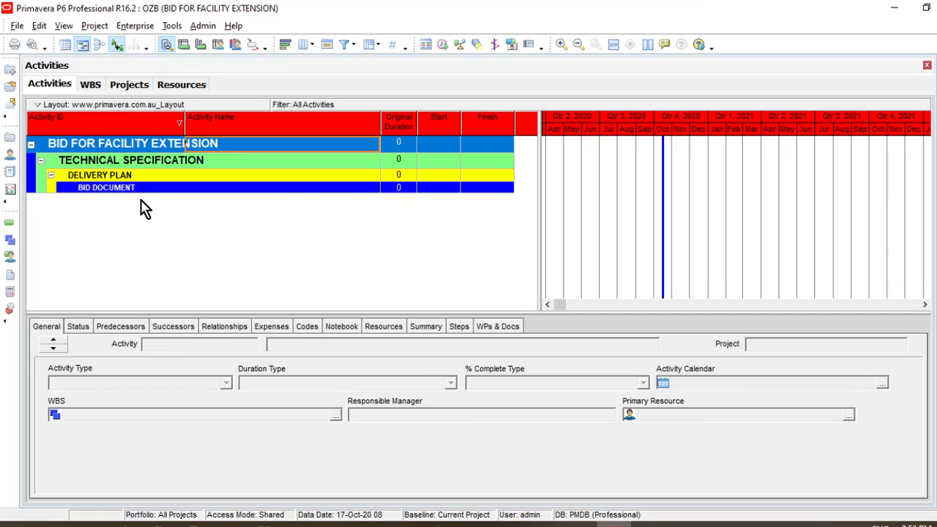